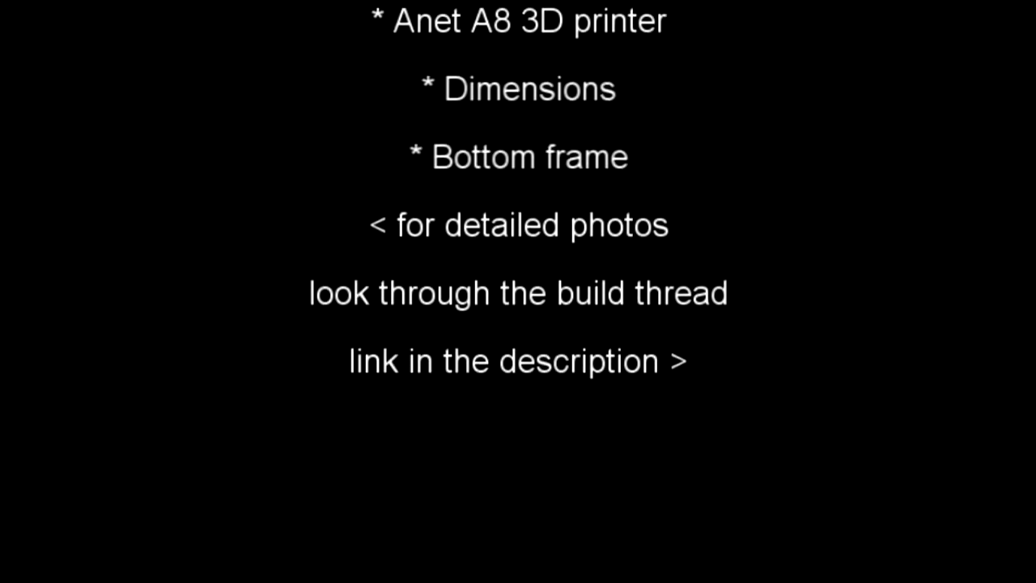
scroll(up, 3)
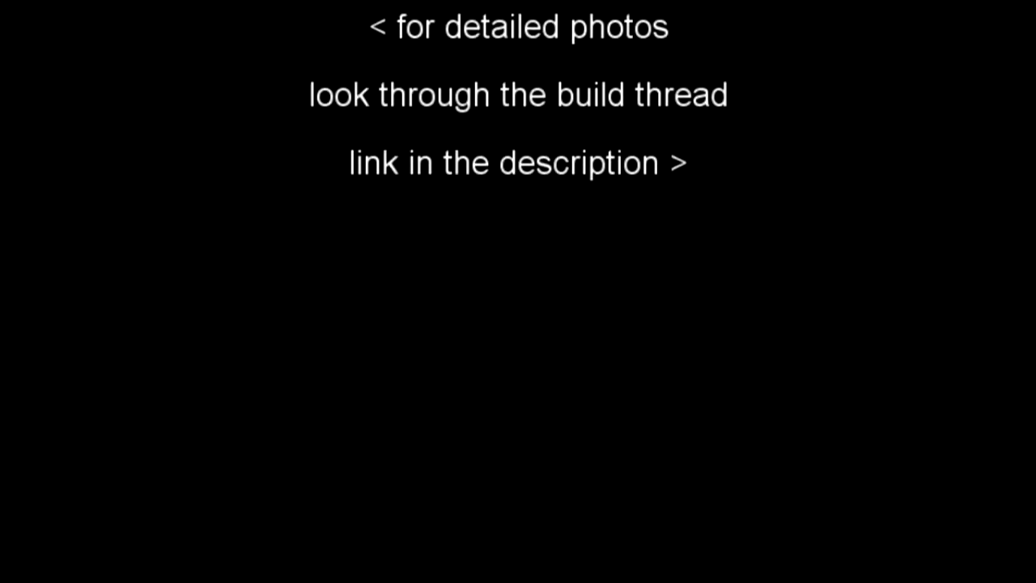